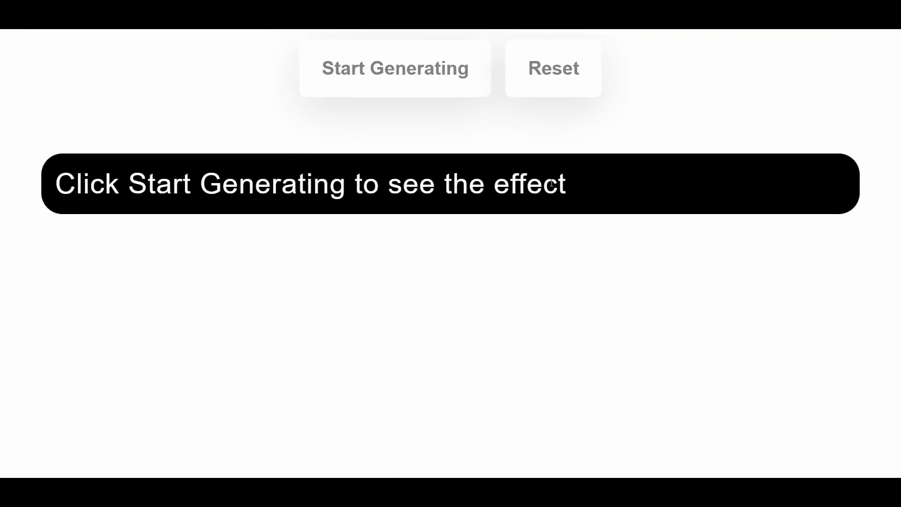
- Try Start Generating and Reset in the preview several times, then scroll through styles.css
click(394, 67)
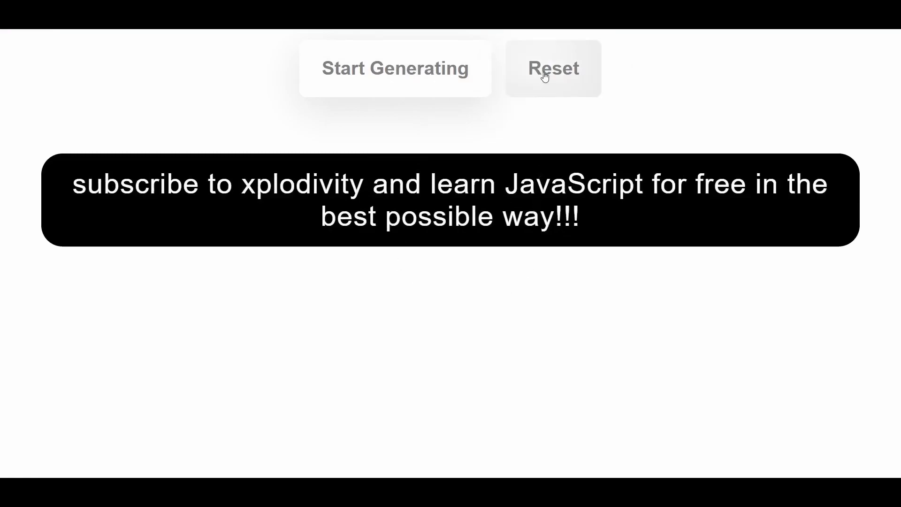
click(552, 68)
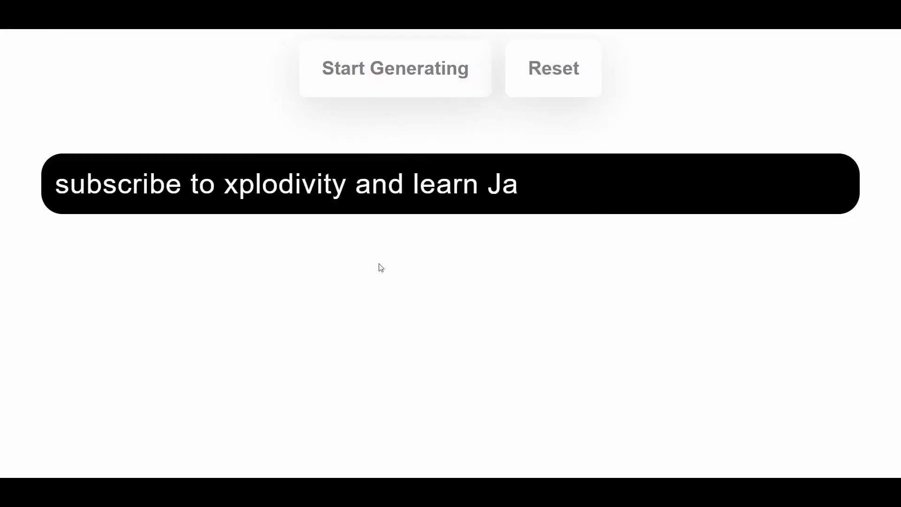
click(553, 68)
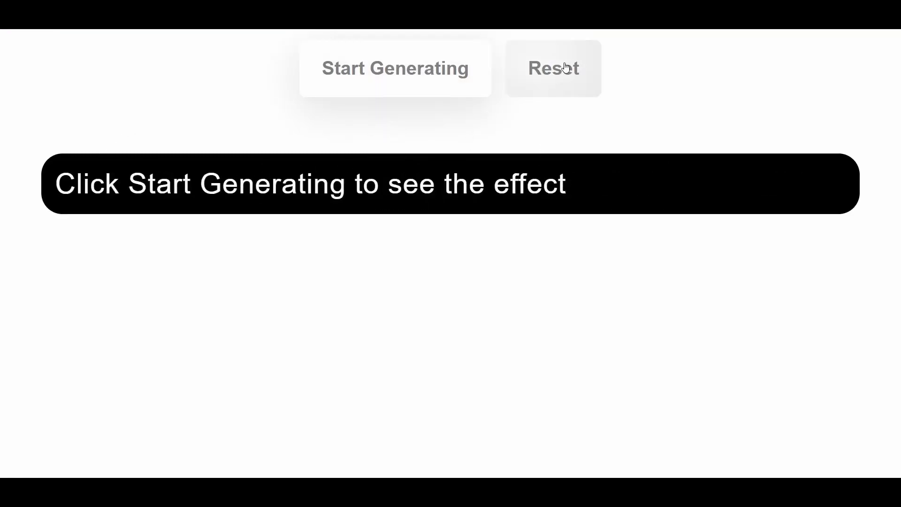
click(395, 69)
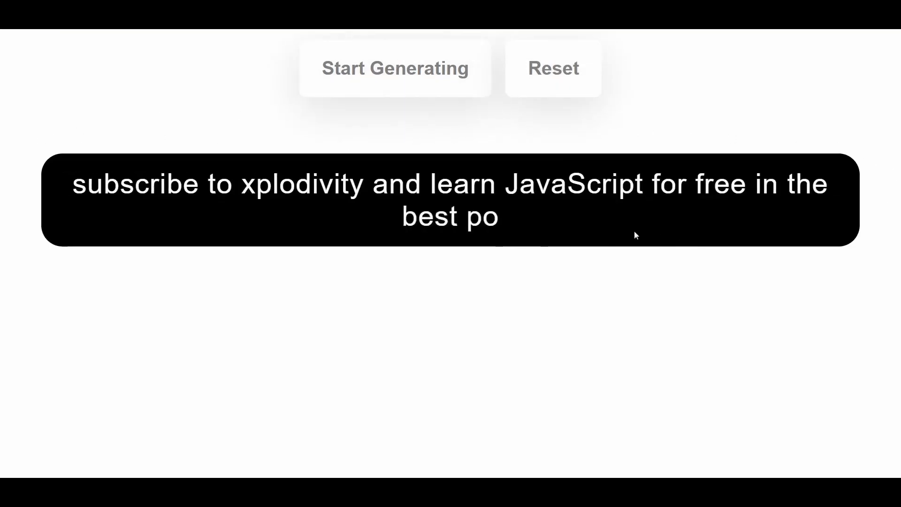
click(552, 68)
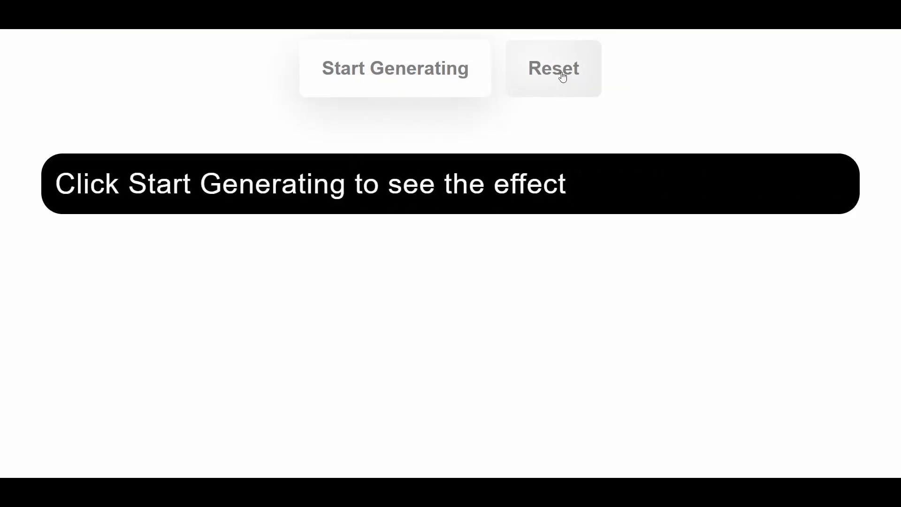
click(394, 68)
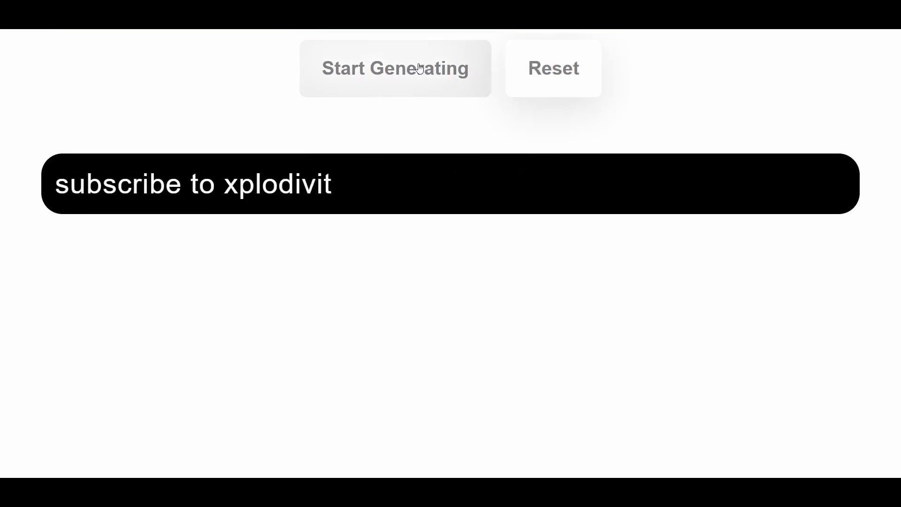
click(394, 68)
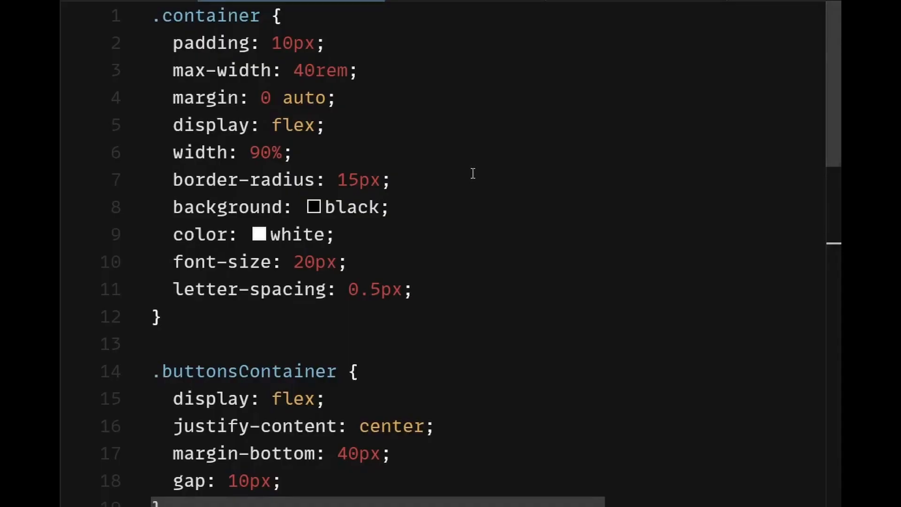
scroll(down, 3)
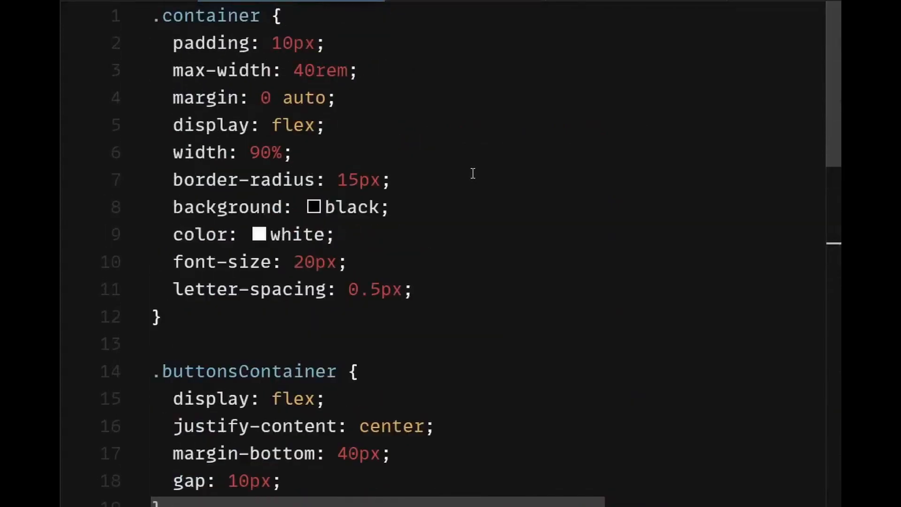
scroll(down, 3)
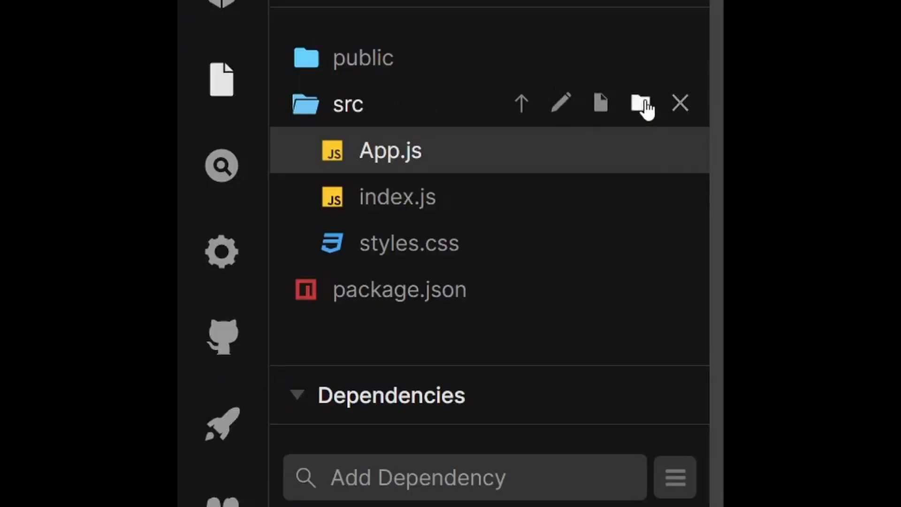
- Create the TextGenerate folder in src and add a styles.module.css file to it
click(640, 103)
text(TextGenerate)
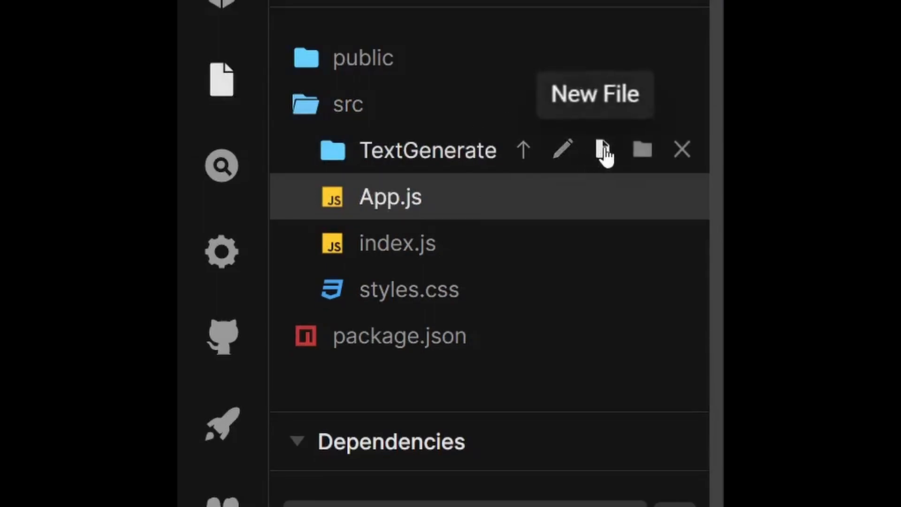
click(602, 149)
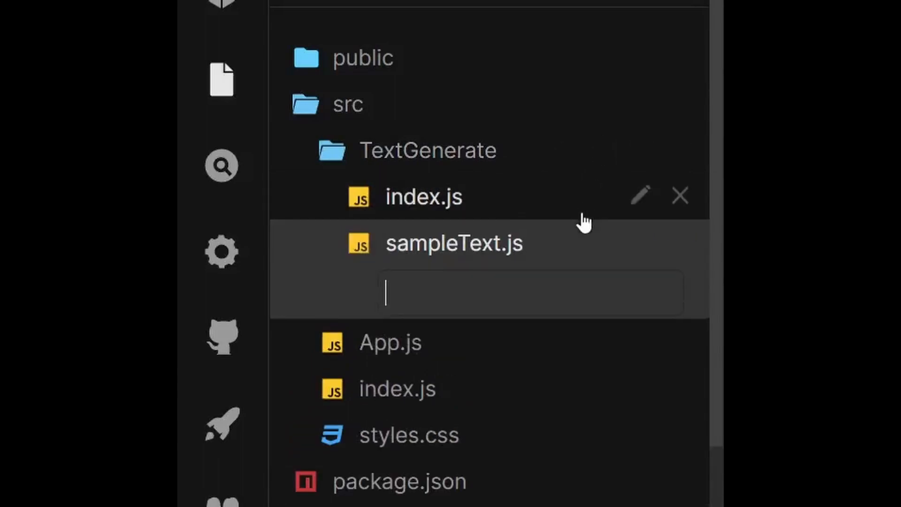
text(styles.module.css)
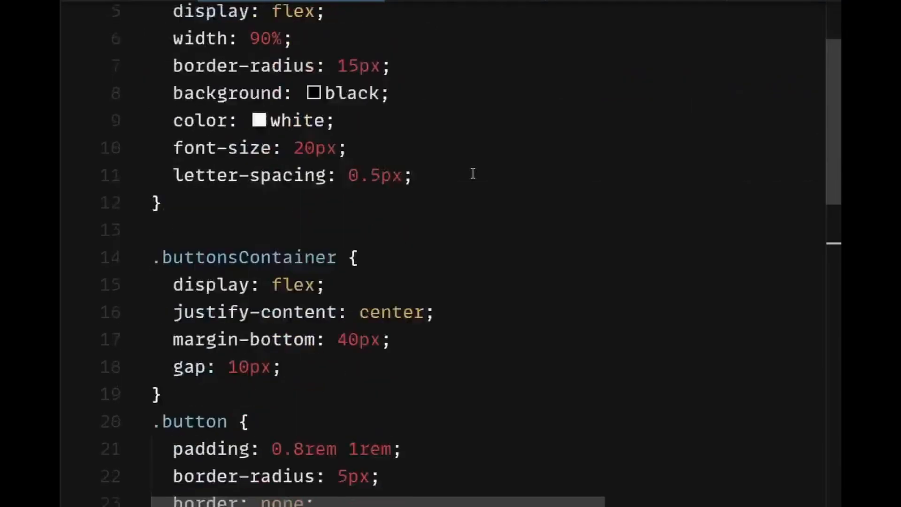
scroll(down, 3)
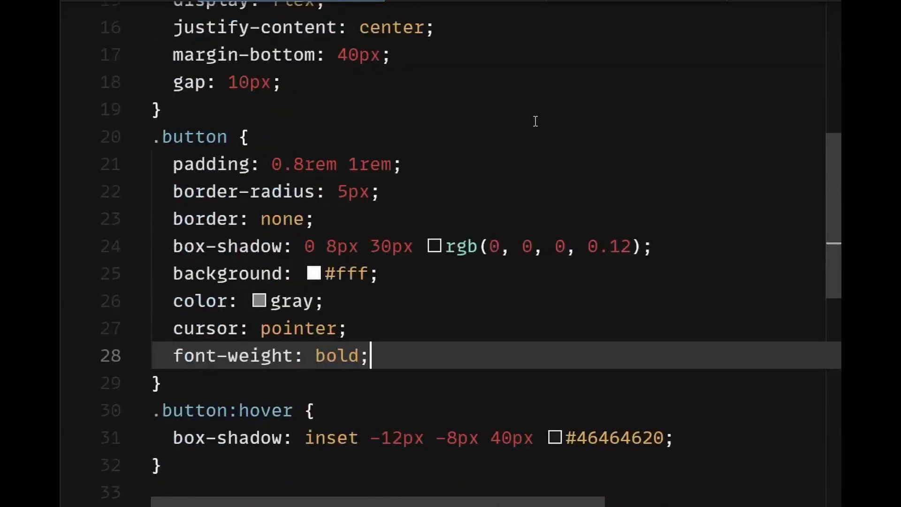
- In App.js, import TextGenerate from "./TextGenerate" and render <TextGenerate /> in the div
click(464, 48)
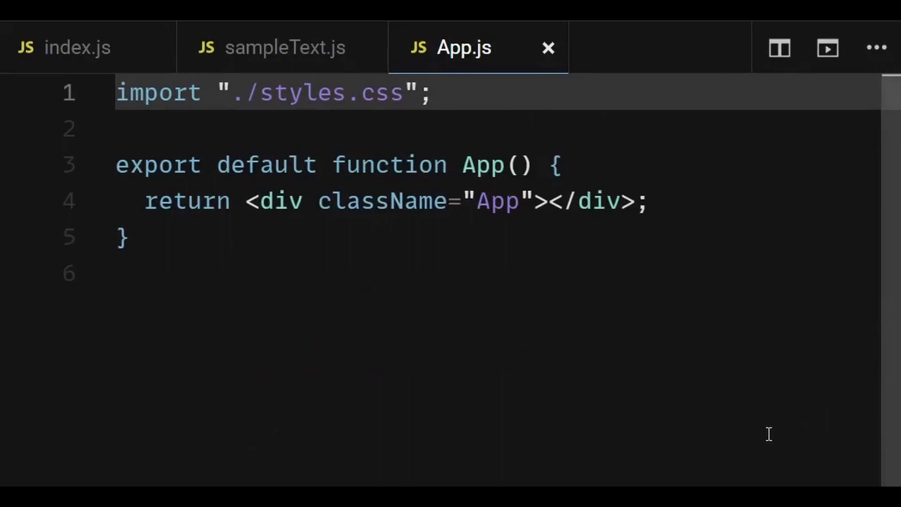
text(import TextGenerate from "./TextGenerate";)
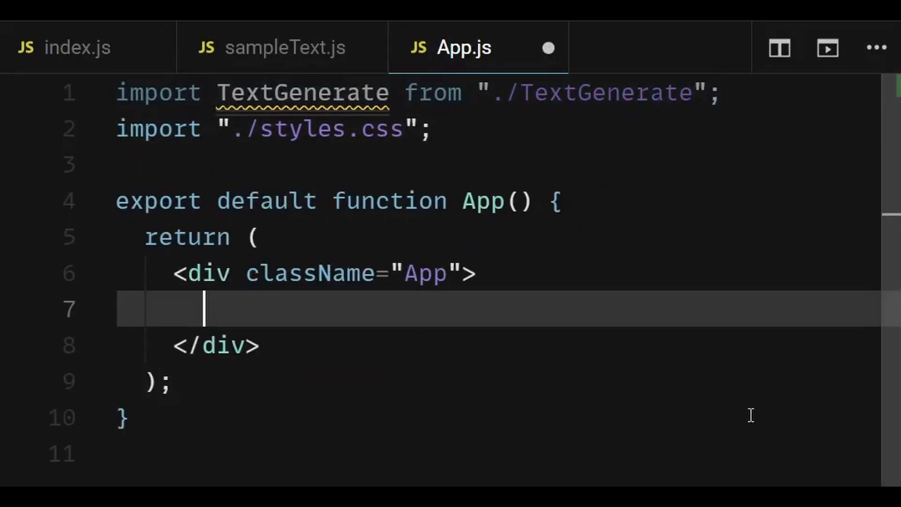
text(<TextGenerate />)
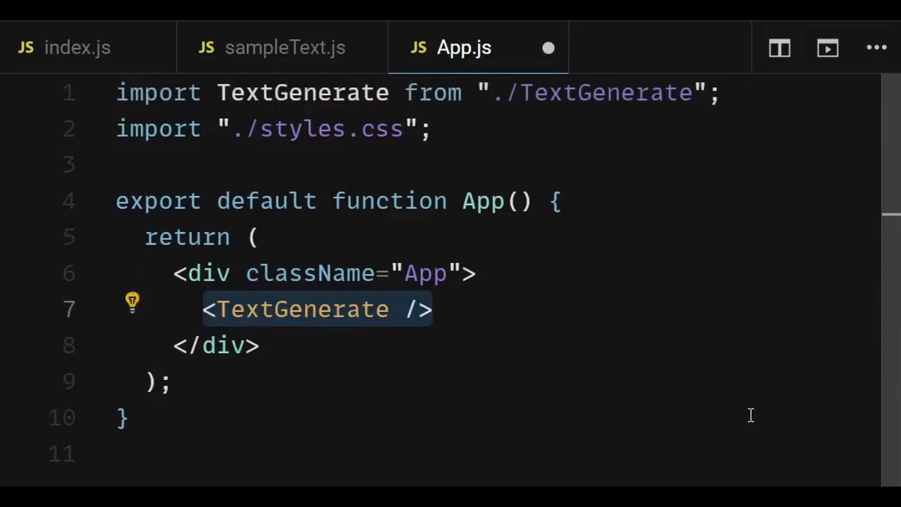
click(78, 47)
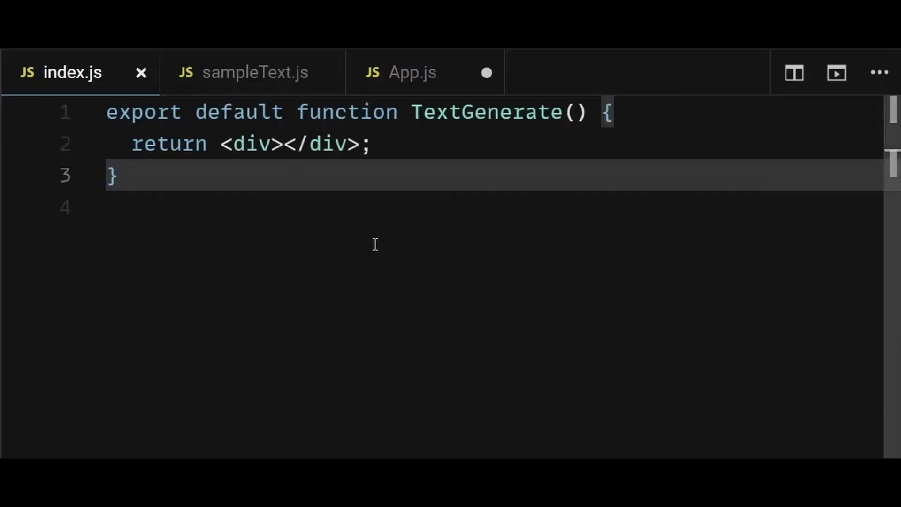
mouse_move(366, 234)
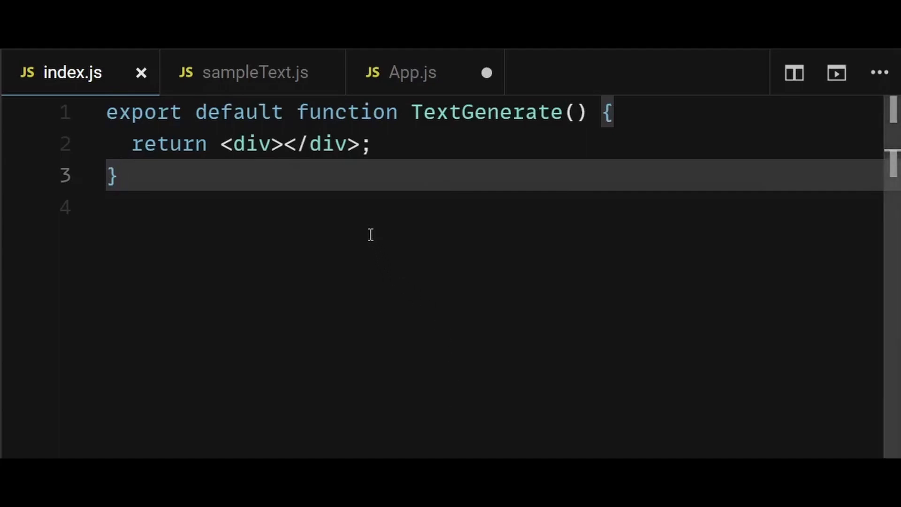
- Import React hooks, styles and dummyText, and render the placeholder-or-text expression in the container
key(Enter)
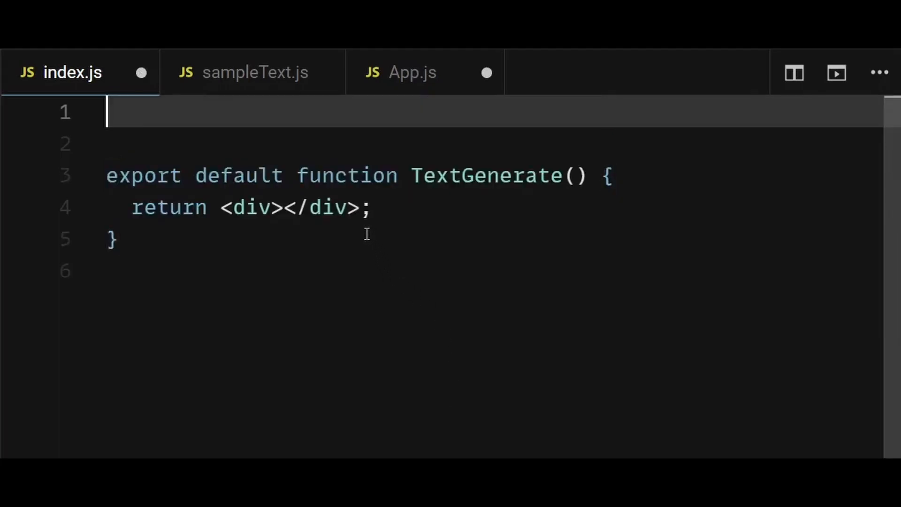
text(import React, { useEffect, useState } from "react";)
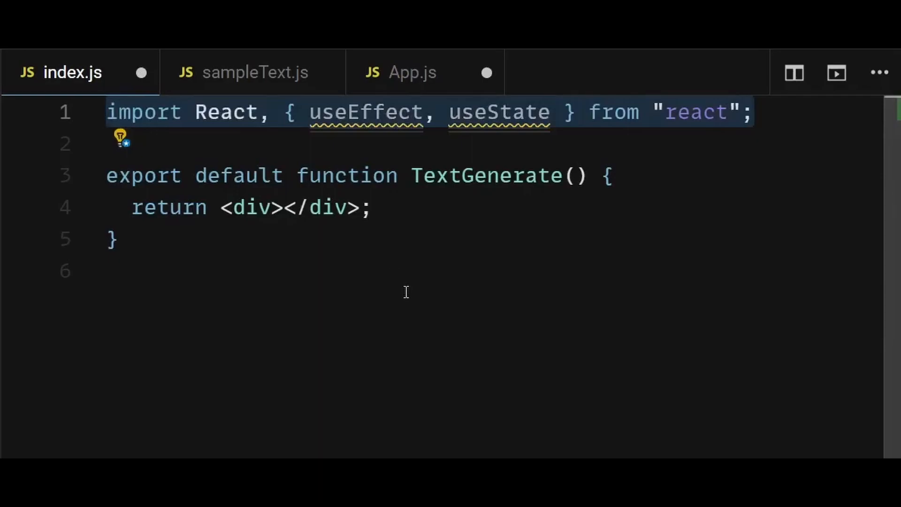
text(import styles from "./styles.module.css";)
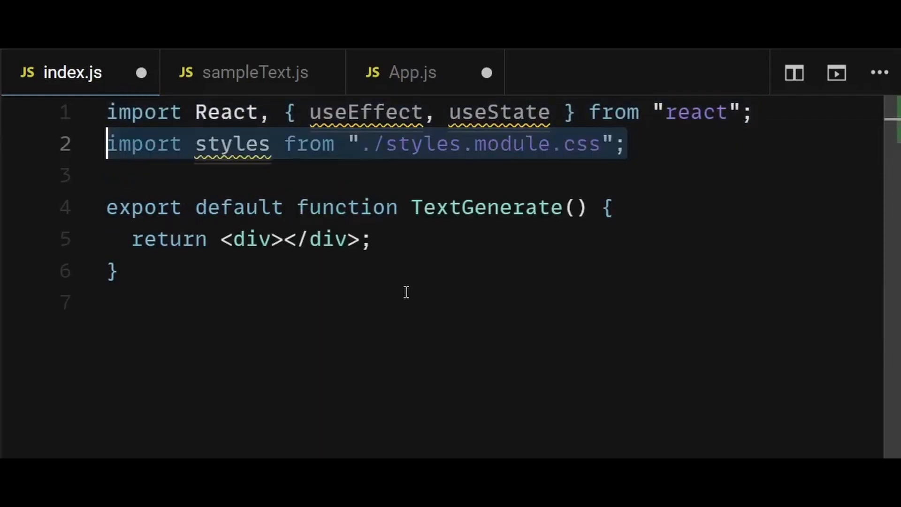
text(import { dummyText } from "../TextGenerate/sampleText";)
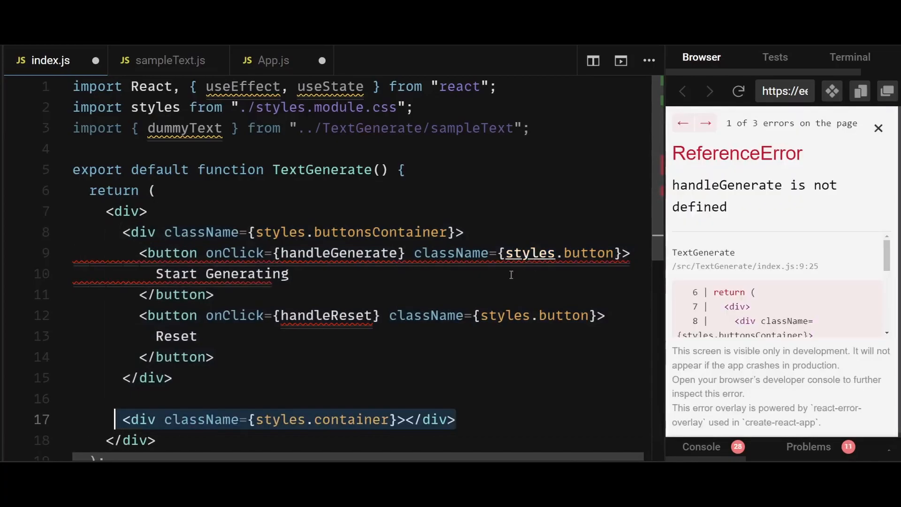
scroll(down, 3)
text(const [text, setText] = useState("");)
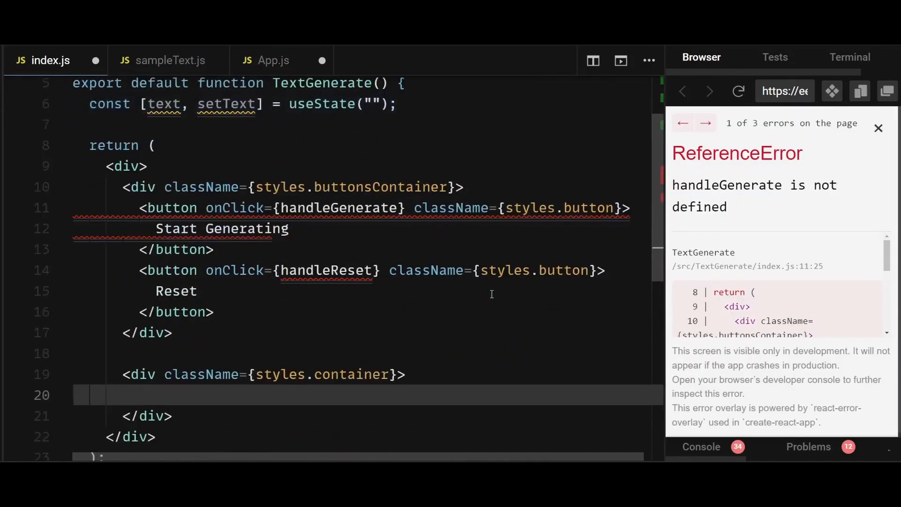
text({!text ? "Click Start Generating to see the effect" : text})
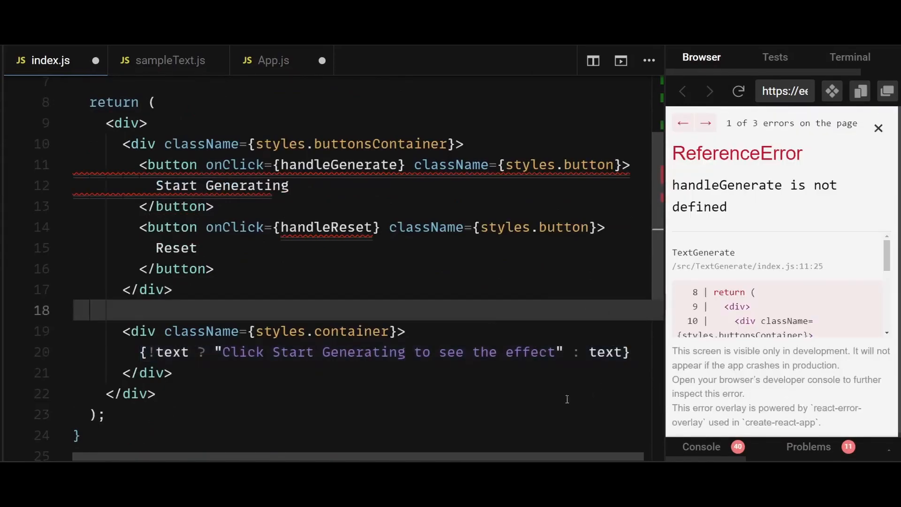
mouse_move(540, 363)
text(const handleReset = () => {};)
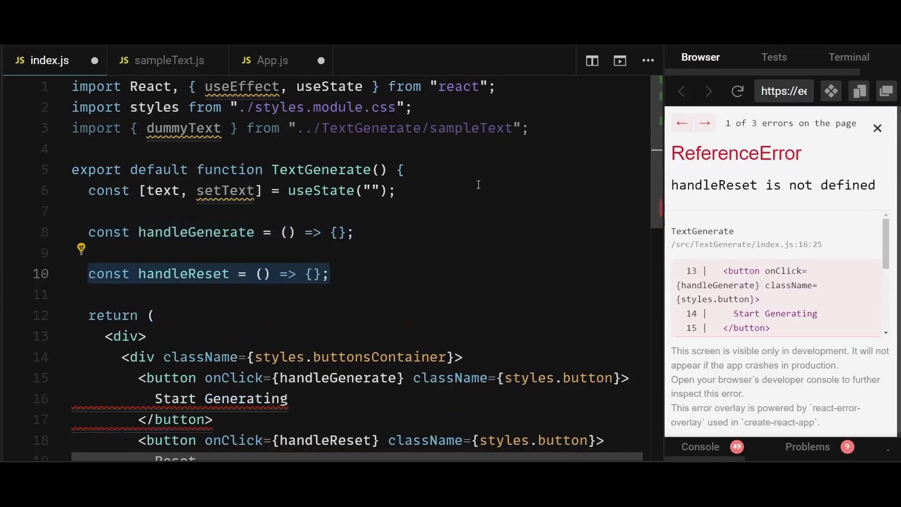
- Declare let timer and make handleGenerate append dummyText characters on a 20 ms interval until the end
click(877, 127)
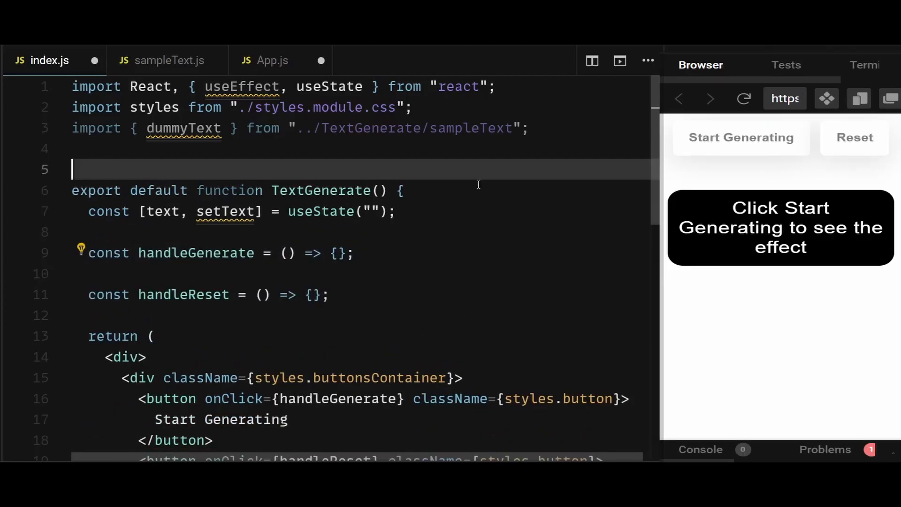
text(let timer;)
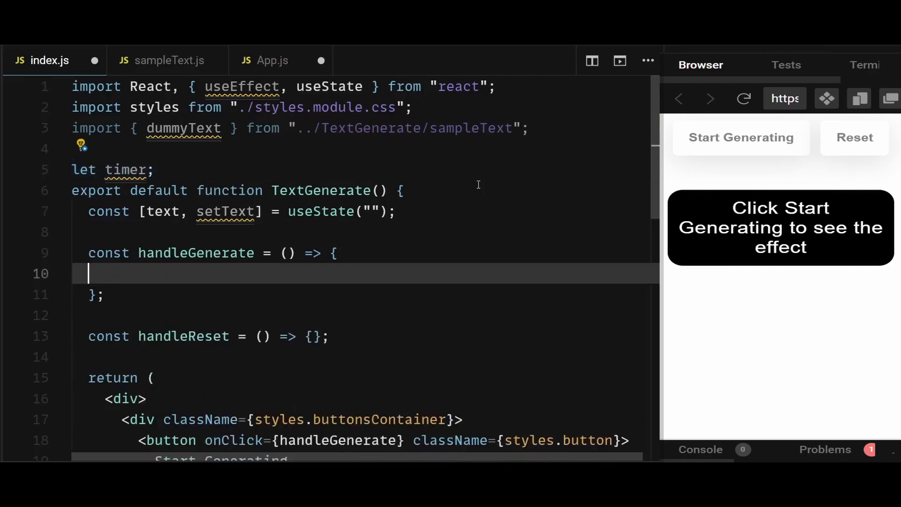
text(let i = -1;)
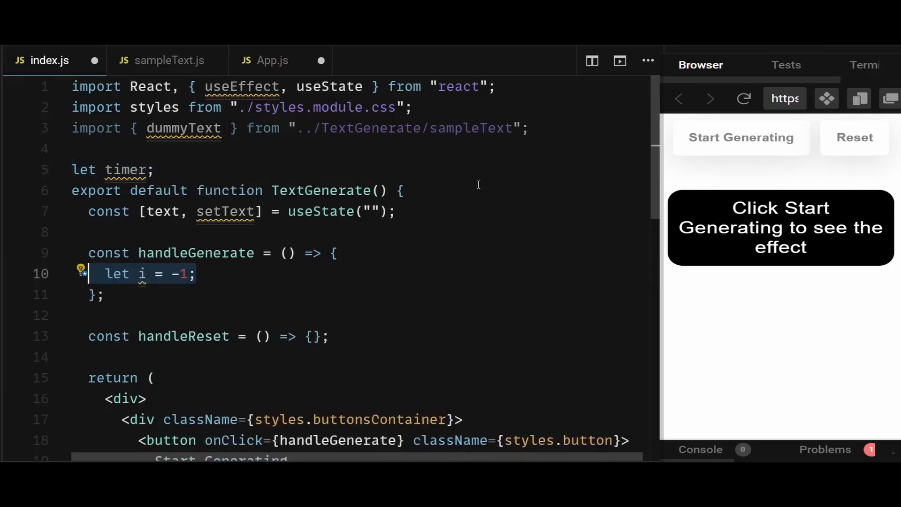
text(timer = setInterval(() => {}, 20);)
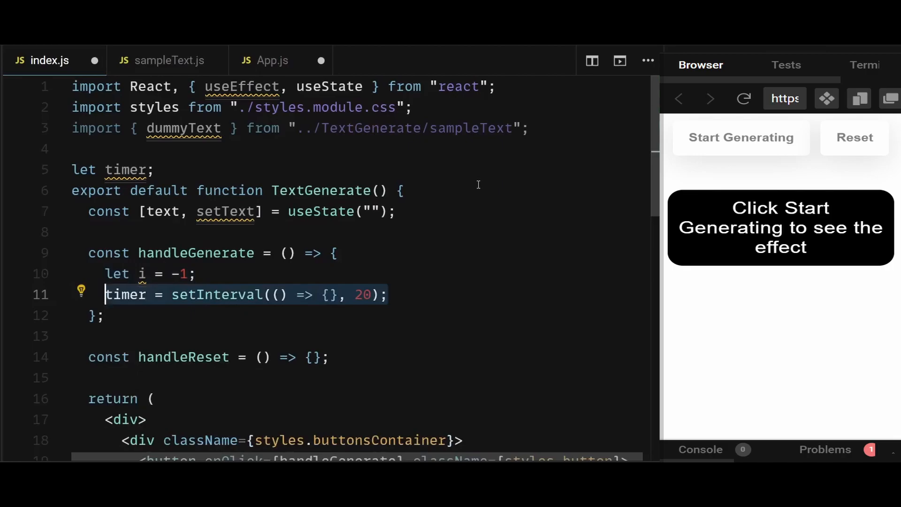
text(i++;)
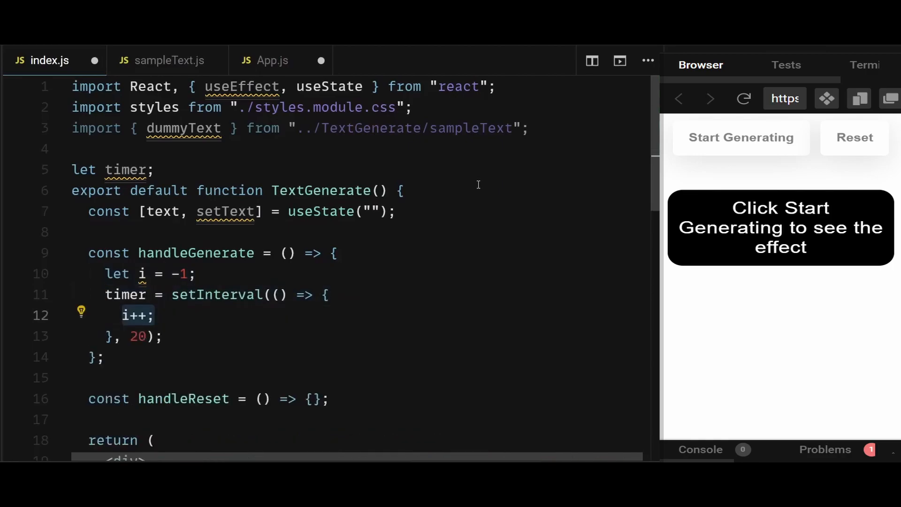
text(if (i === dummyText.length - 1) clearInterval(timer);)
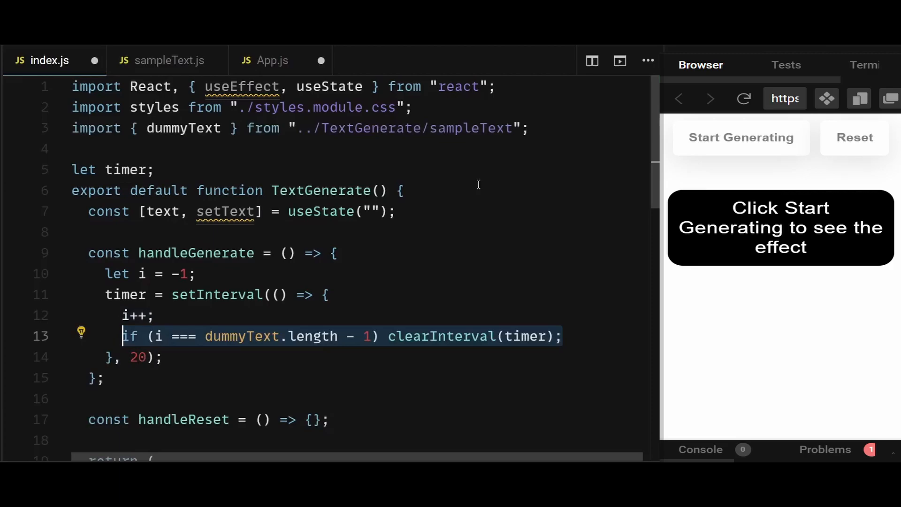
text(setText((prev) => prev + dummyText[i]);)
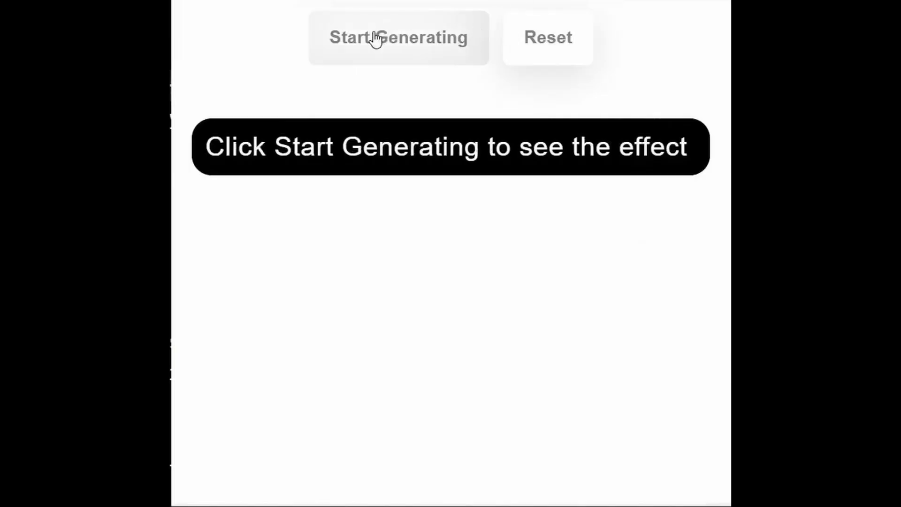
- Run Start Generating twice in the preview and watch the sample text type into the box
click(398, 38)
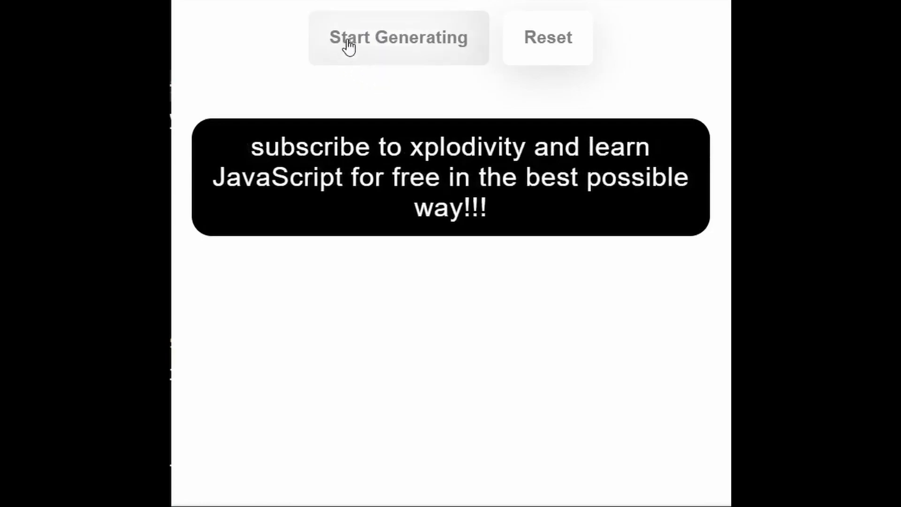
click(398, 37)
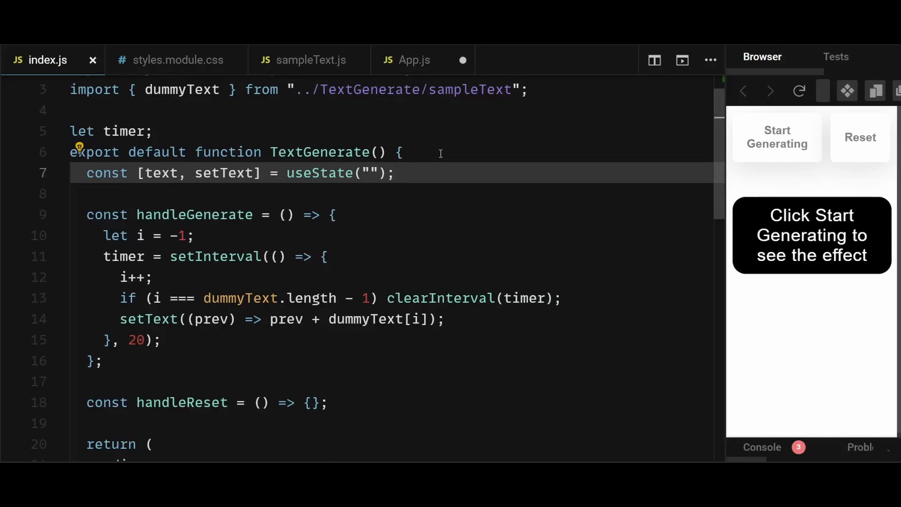
- Add the started state, call setStarted(false) in handleReset, and add an empty useEffect
text(const [started, setStarted] = useState(false);)
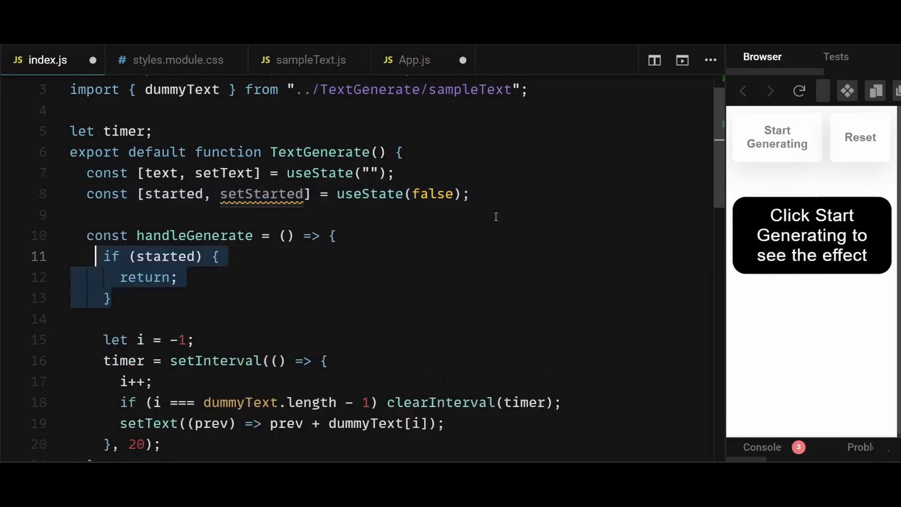
scroll(down, 3)
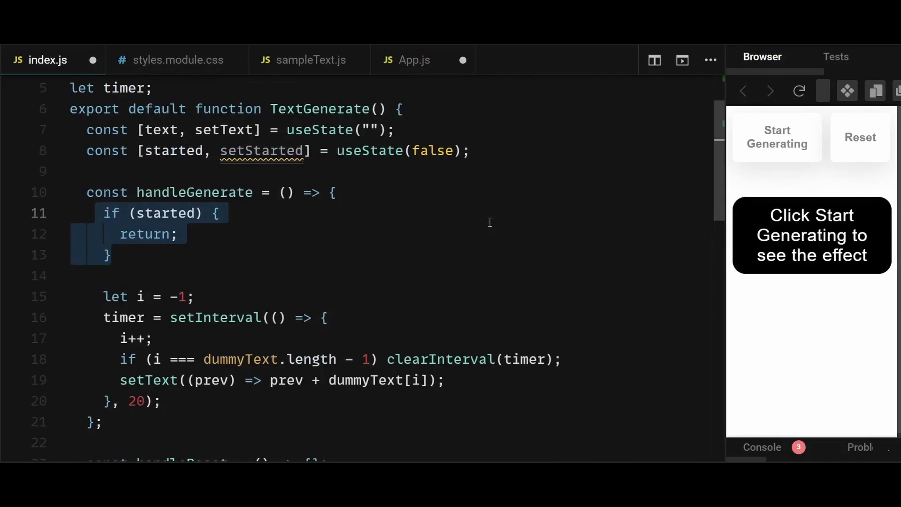
click(104, 275)
text(setStarted(true);)
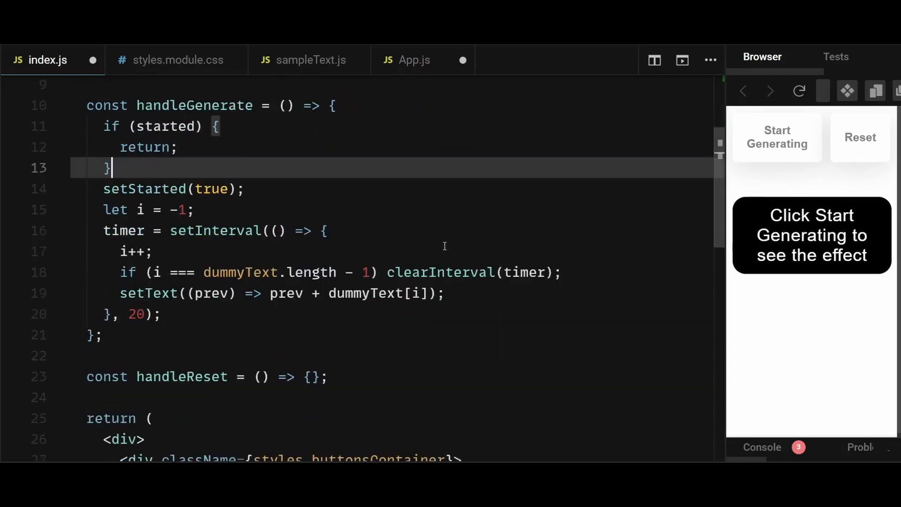
scroll(down, 3)
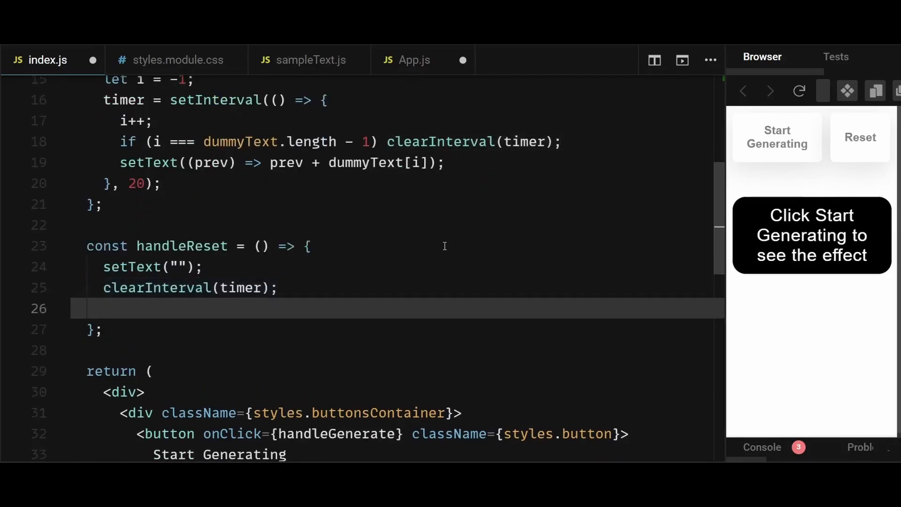
text(setStarted(false);)
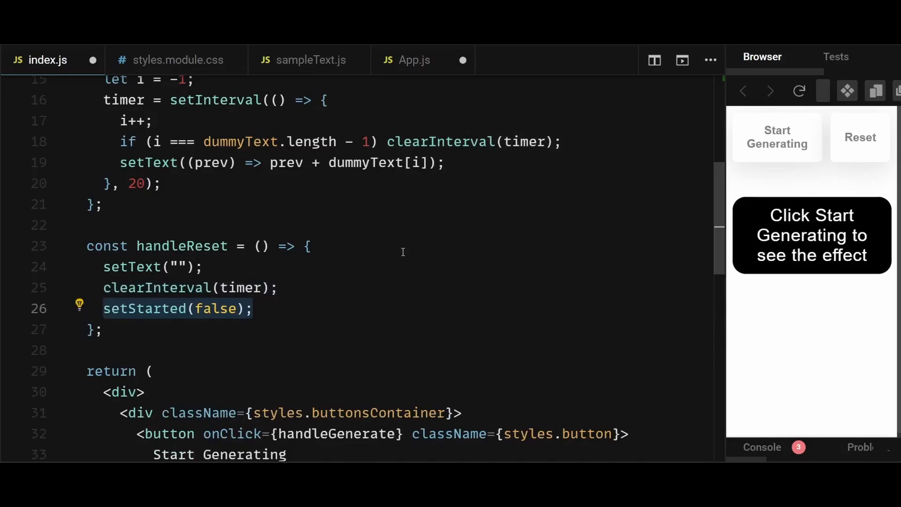
scroll(down, 3)
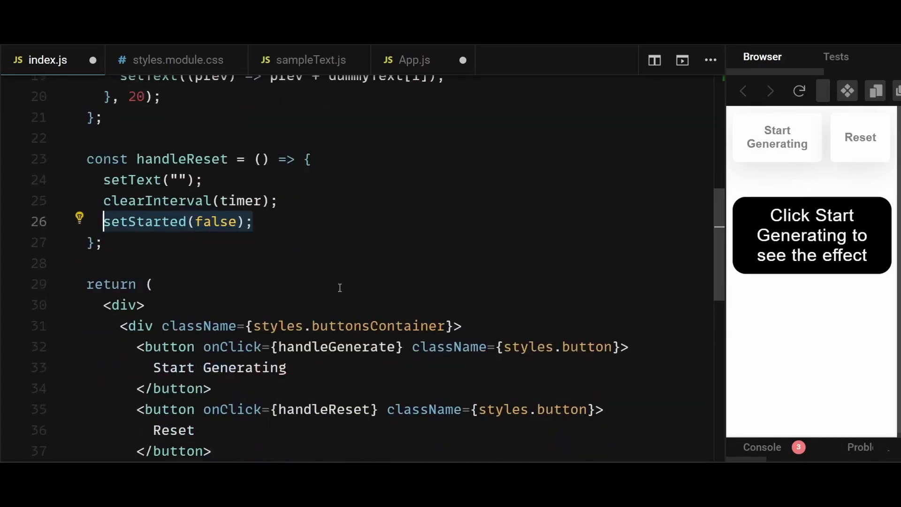
text(useEffect(() => {}, []);)
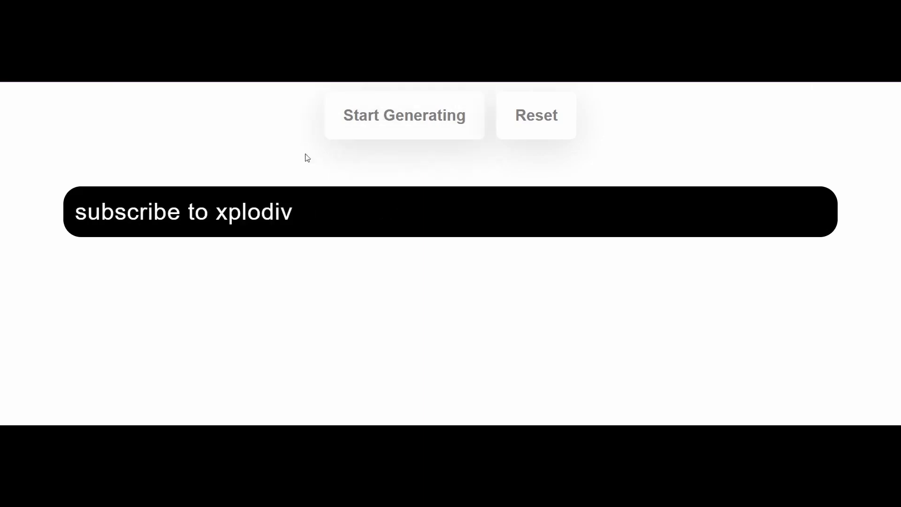
- Start generating in the preview and let the full sample sentence type into the black box
click(404, 115)
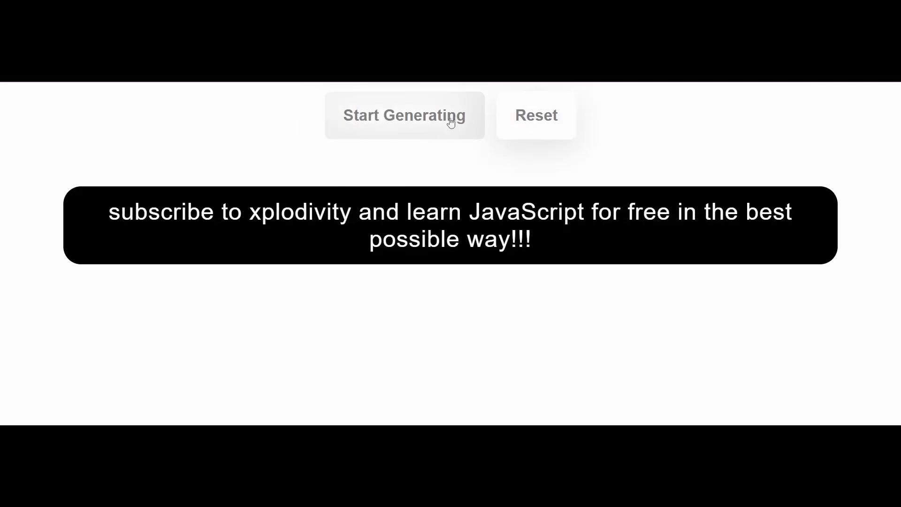
mouse_move(487, 150)
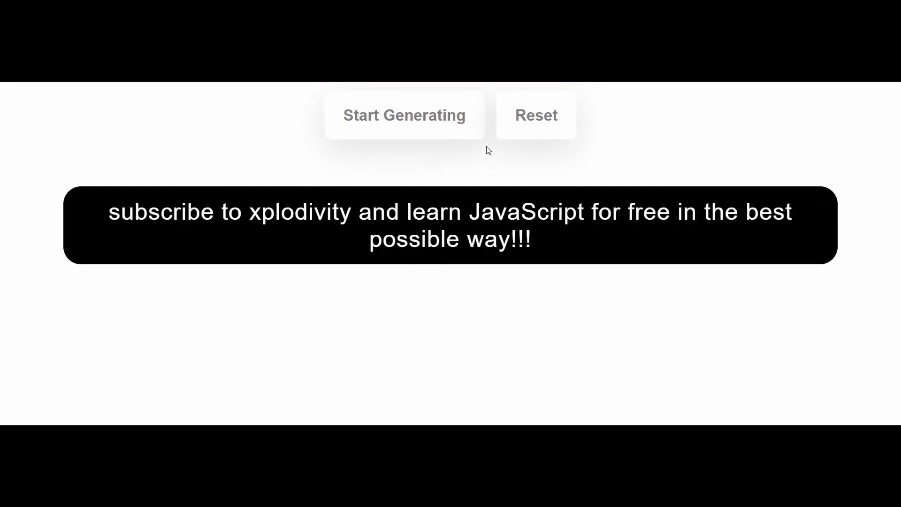